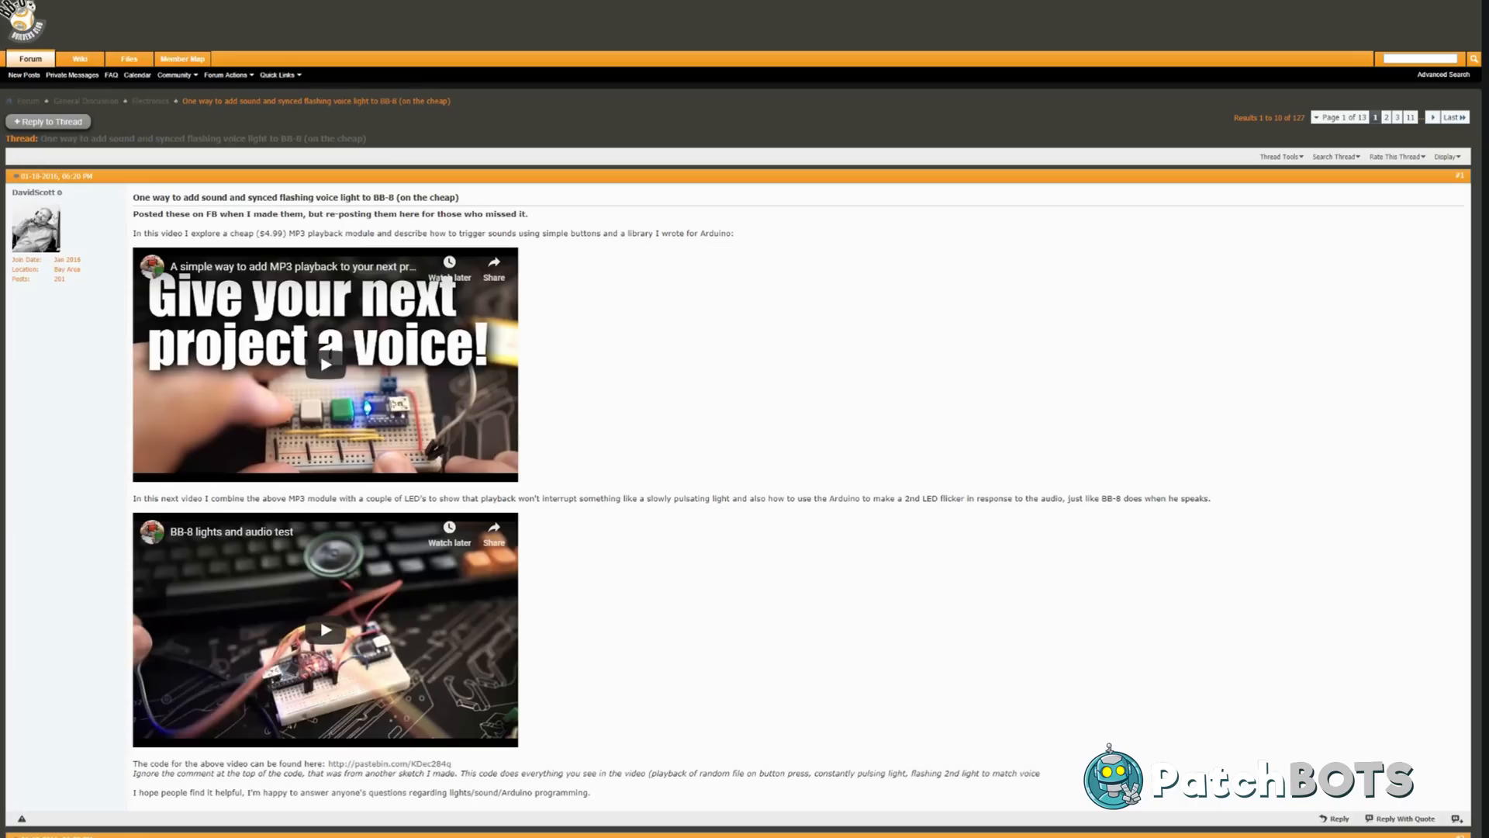
Review the six-NeoPixel strip schematic and switch to its routed board layout
scroll(down, 3)
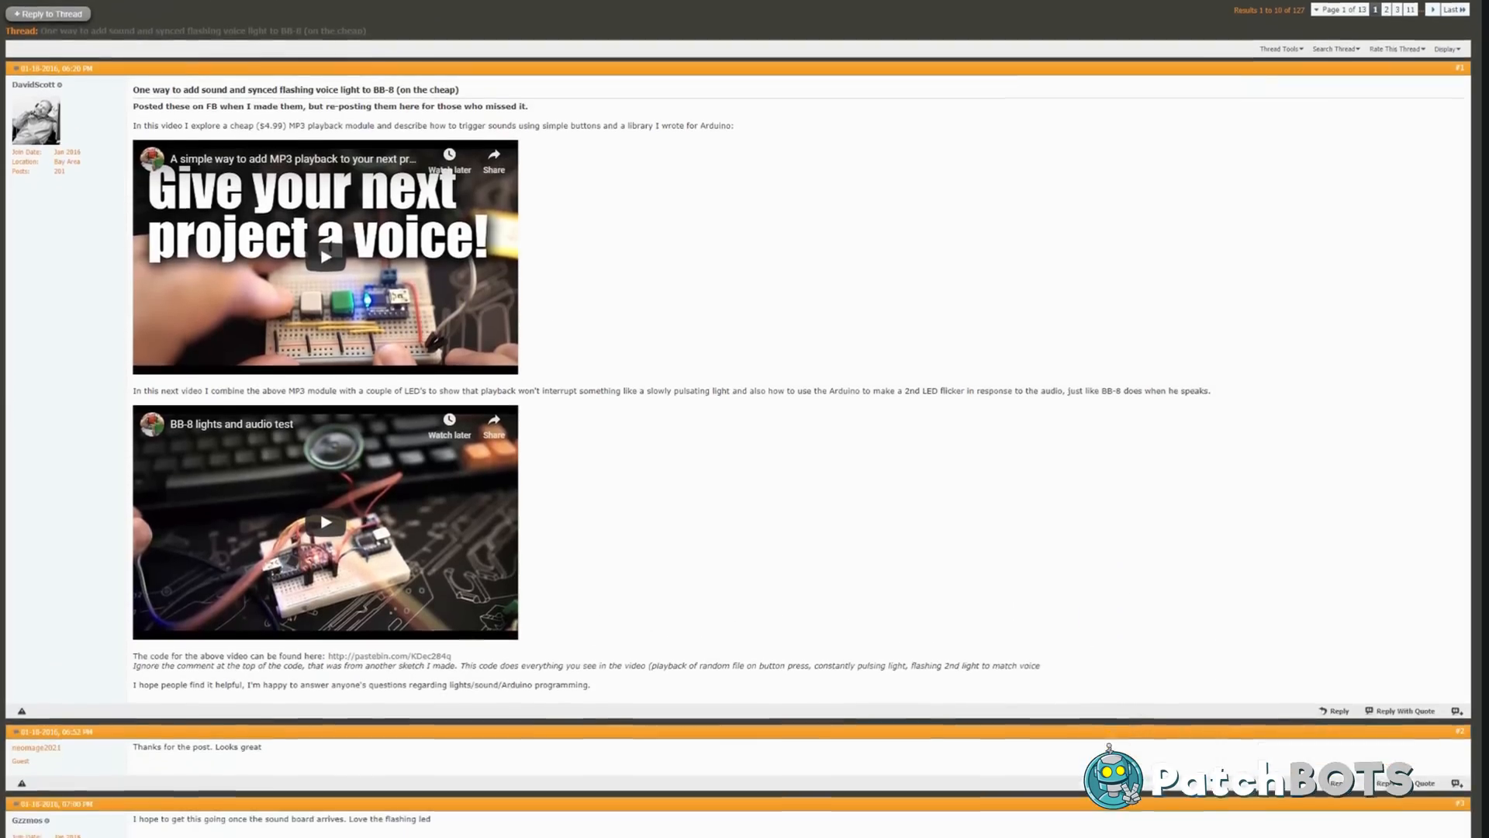
scroll(down, 3)
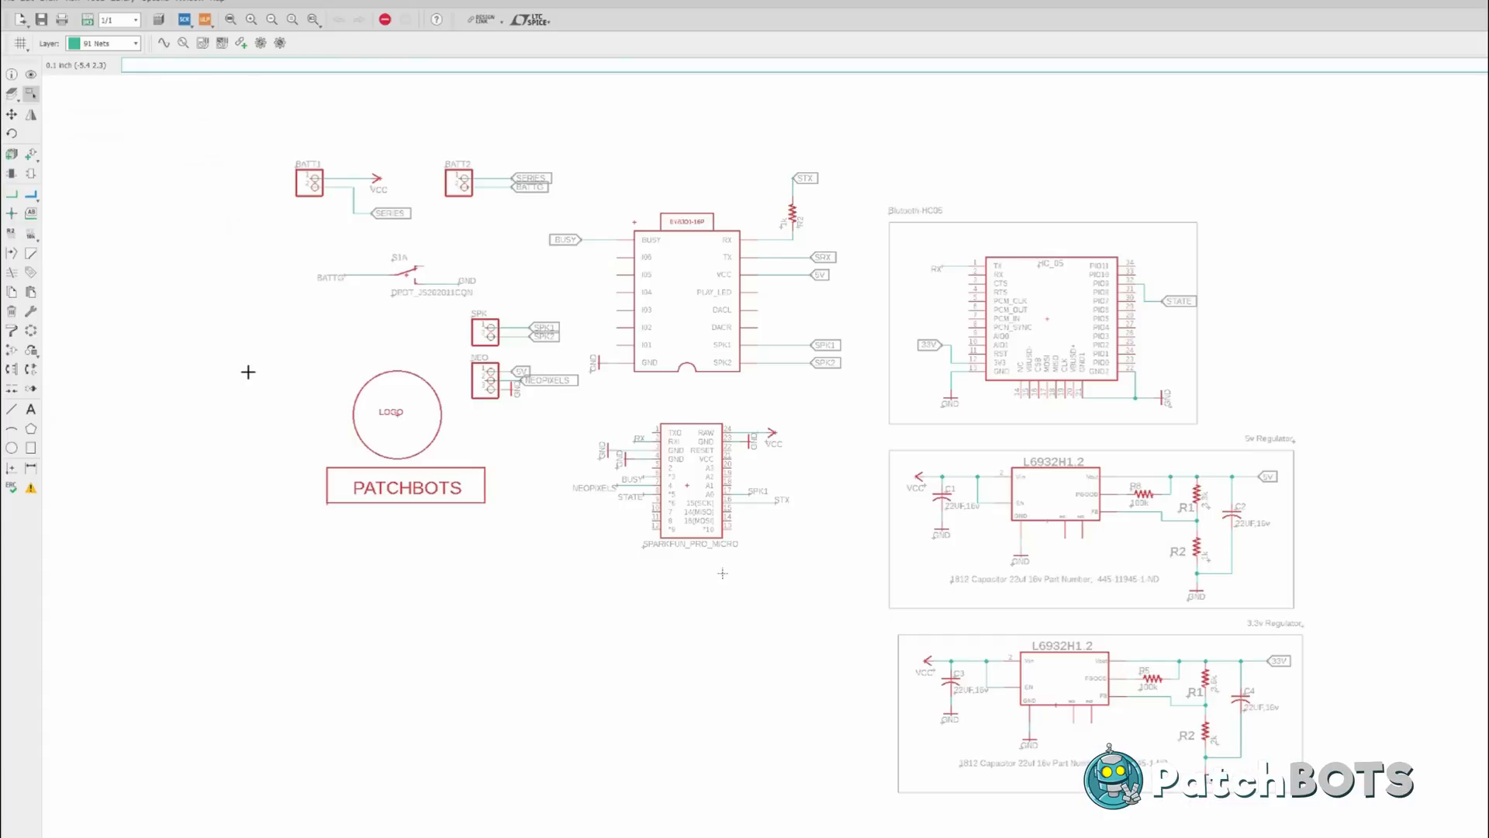
mouse_move(866, 413)
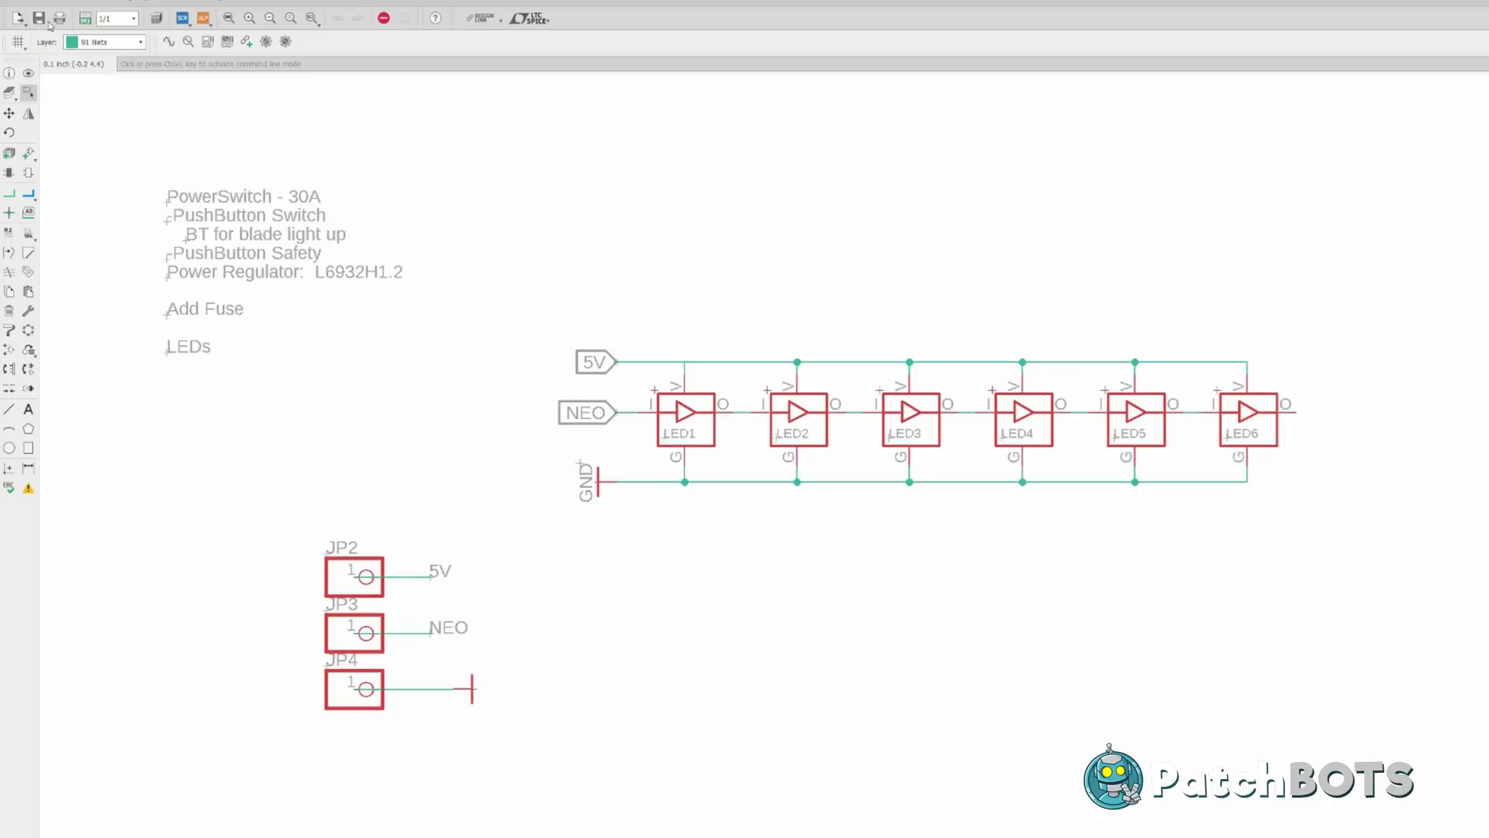
click(80, 18)
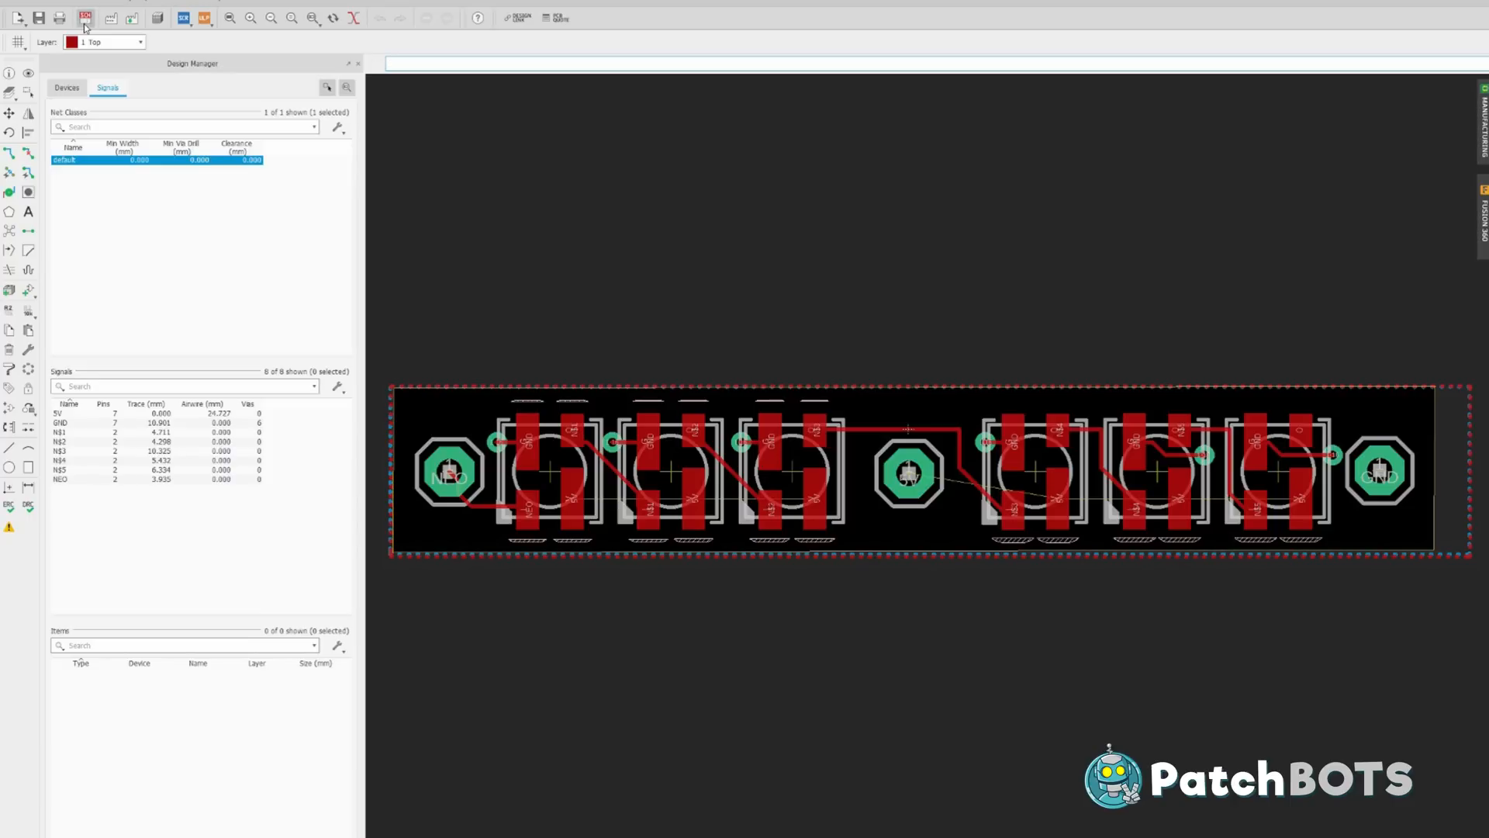